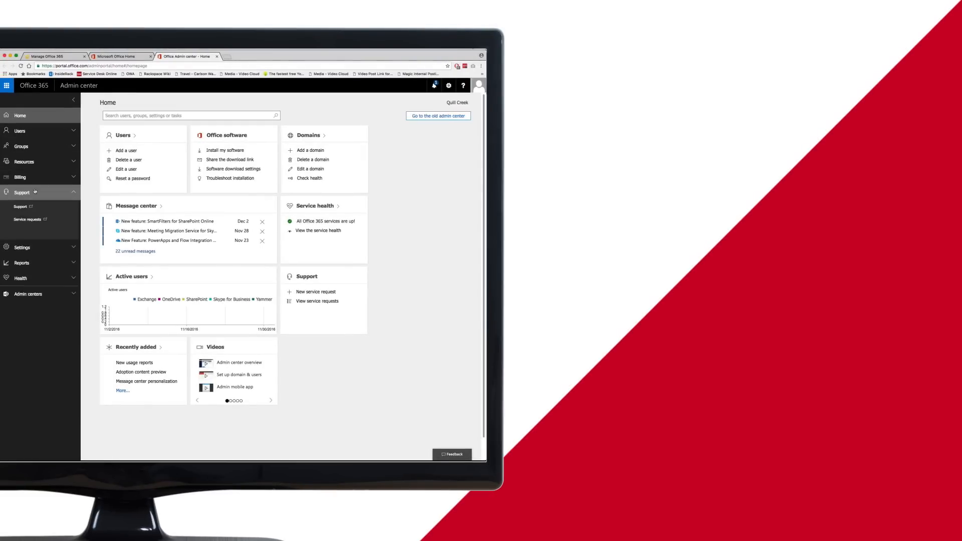
- Open the organization's Services & add-ins list from Settings and Security & privacy
click(21, 207)
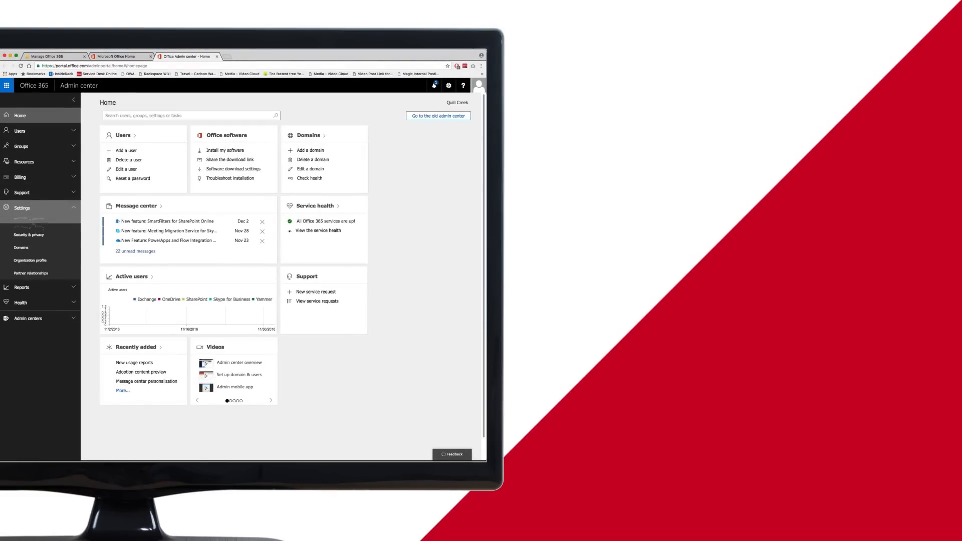
click(28, 235)
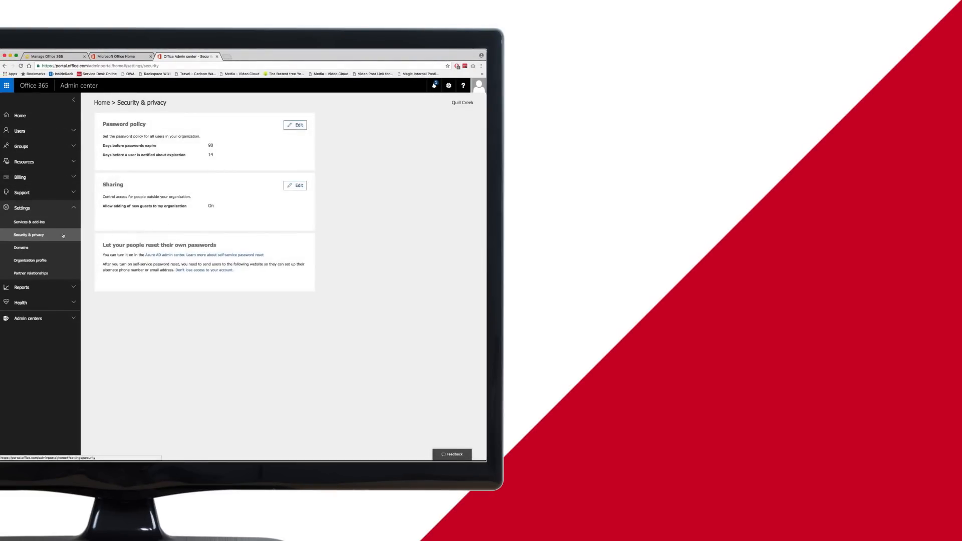
click(295, 124)
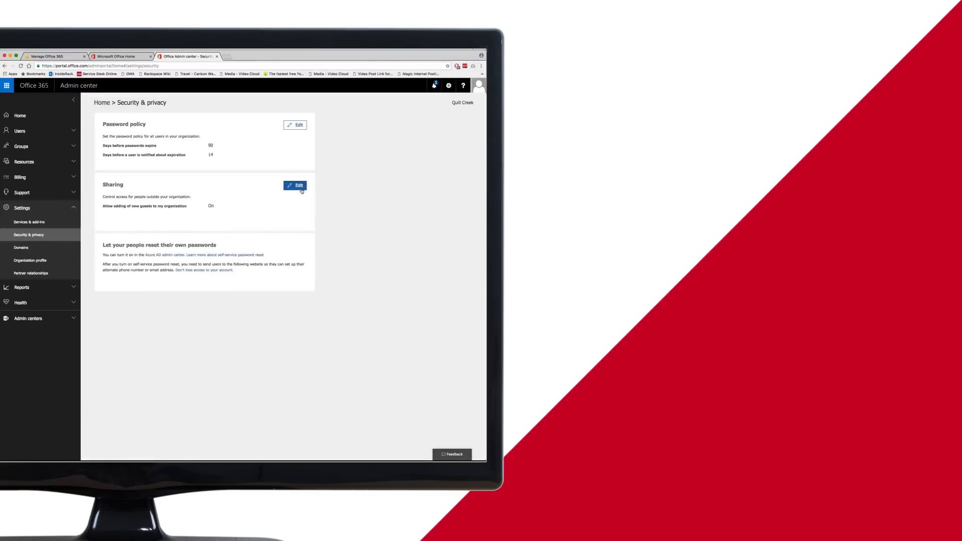
click(29, 222)
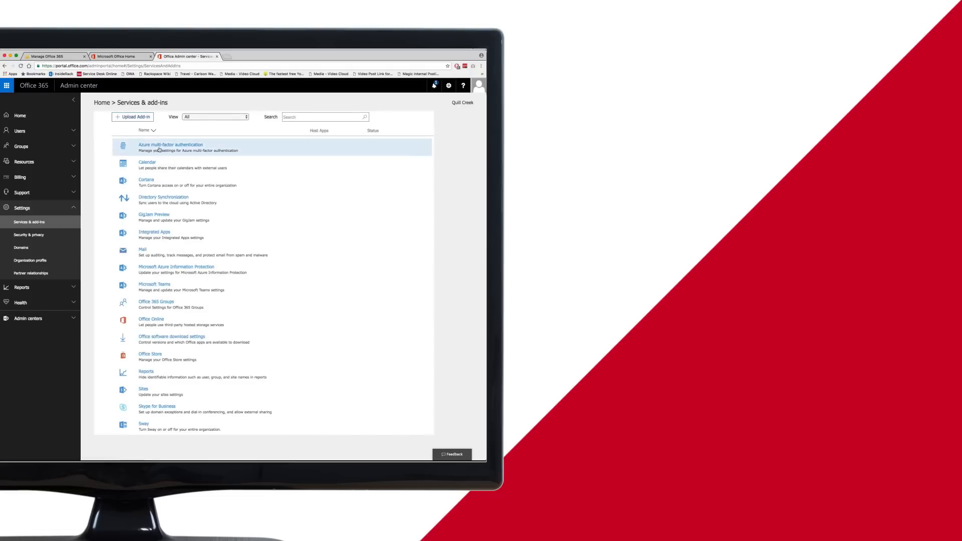
click(142, 252)
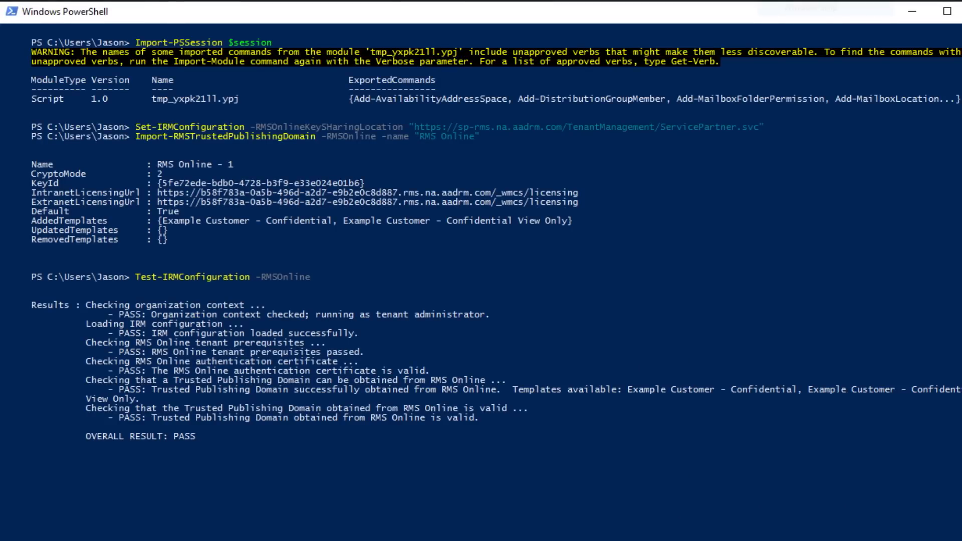
- Scroll down to review the IRM configuration test reporting OVERALL RESULT: PASS
scroll(down, 3)
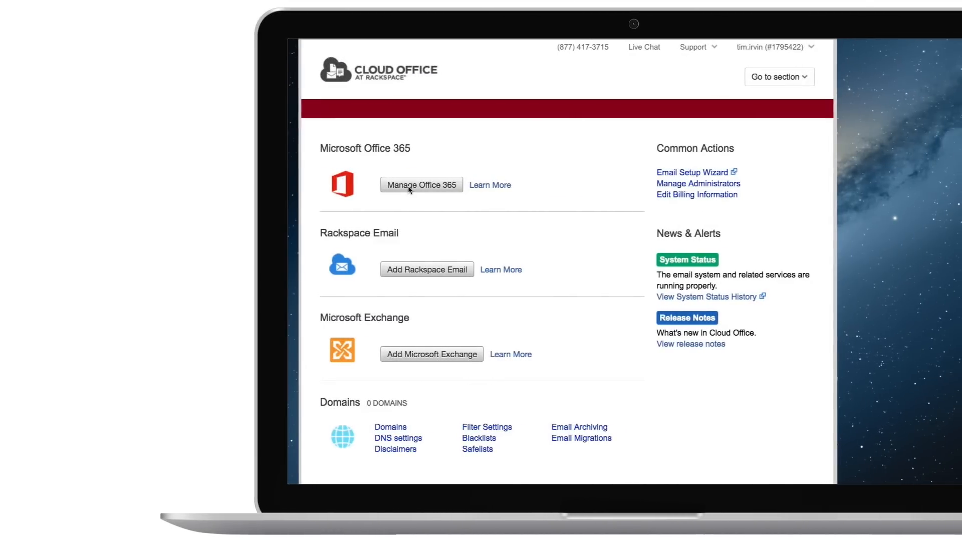
- Add Encrypted Exchange Online as a new Office 365 product, bringing the monthly total to $83.50
click(422, 185)
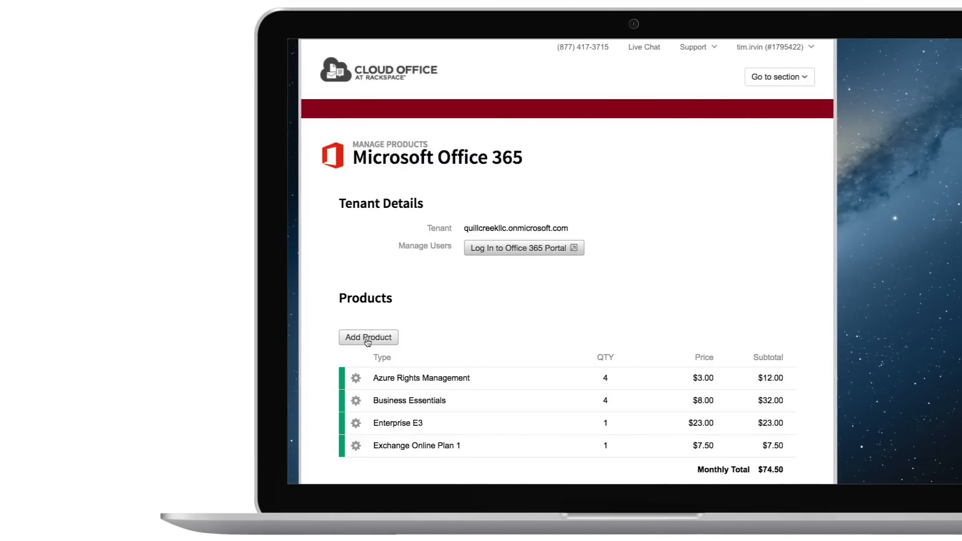
click(368, 337)
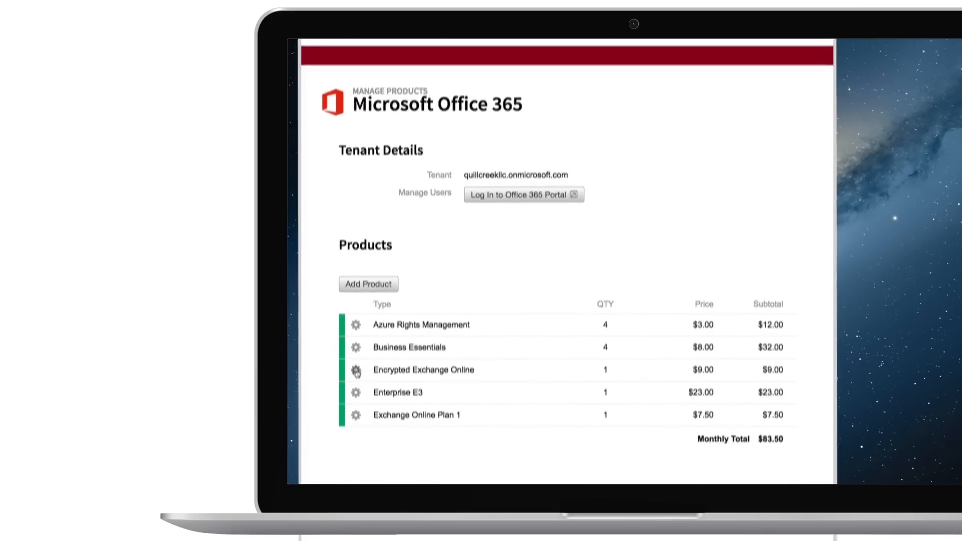
- Edit Encrypted Exchange Online's encryption settings to check 'recipients are within organization'
click(356, 372)
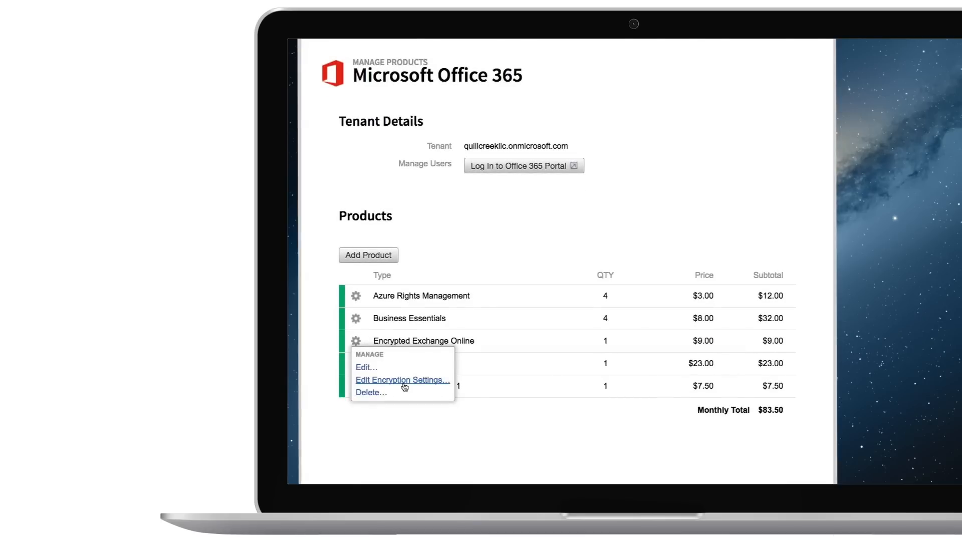
click(402, 380)
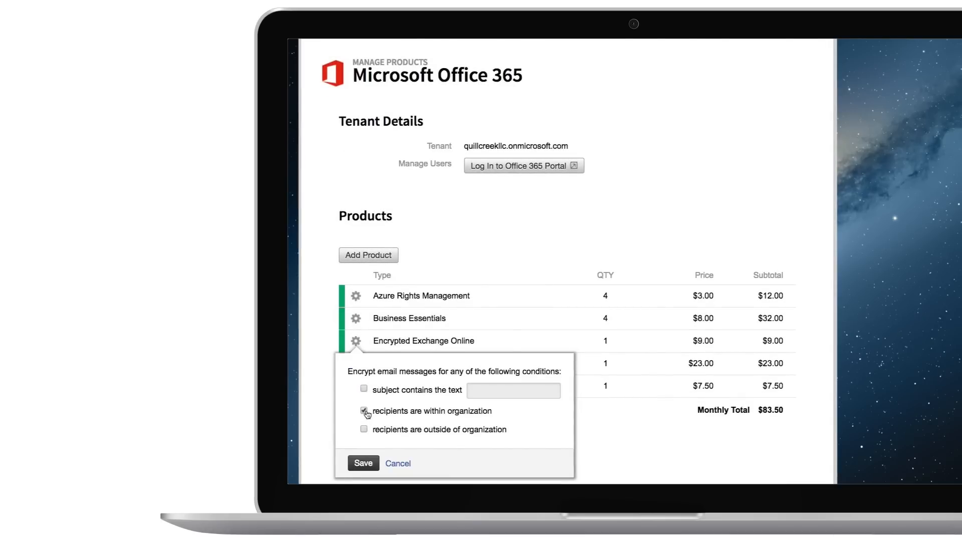